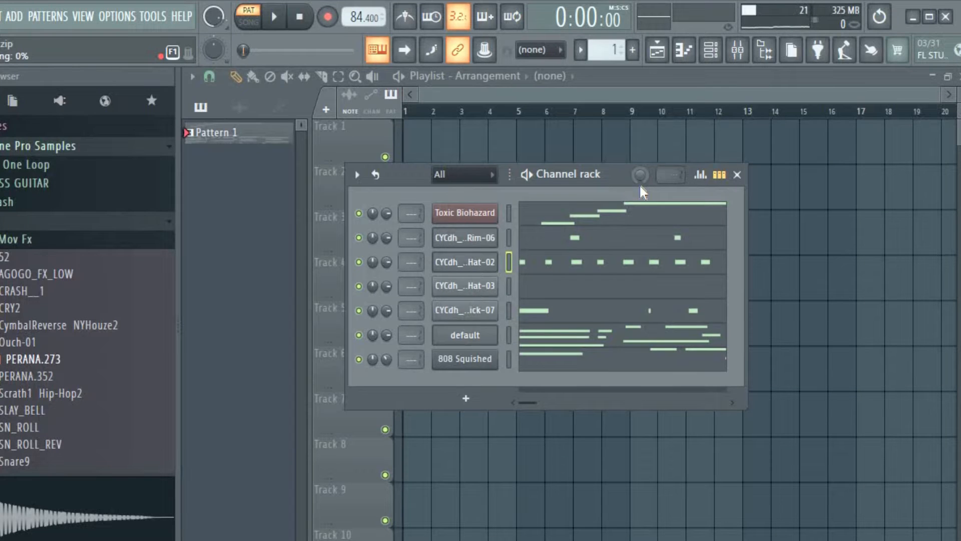
mouse_move(563, 201)
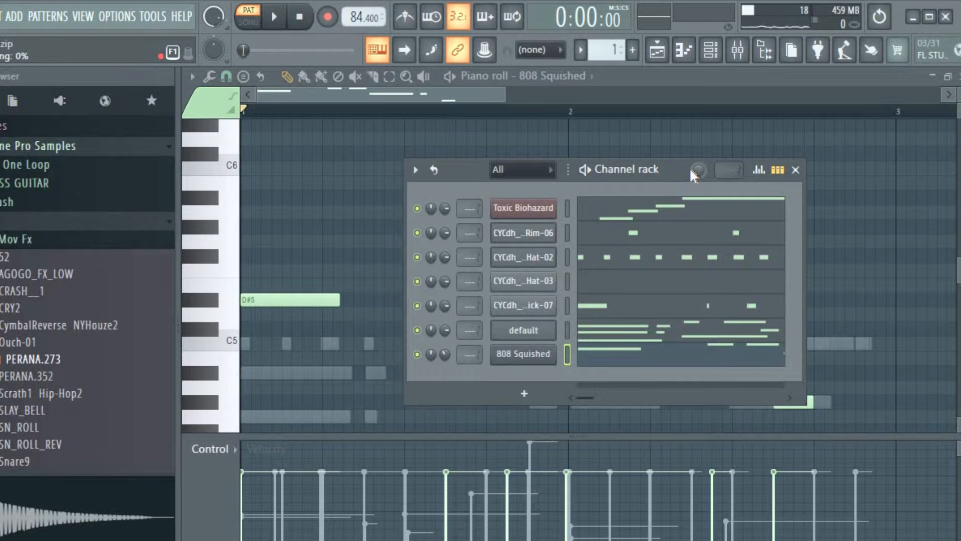
Select only the CYCdh_..Hat-02 hi-hat channel via its selector light.
left_click(273, 17)
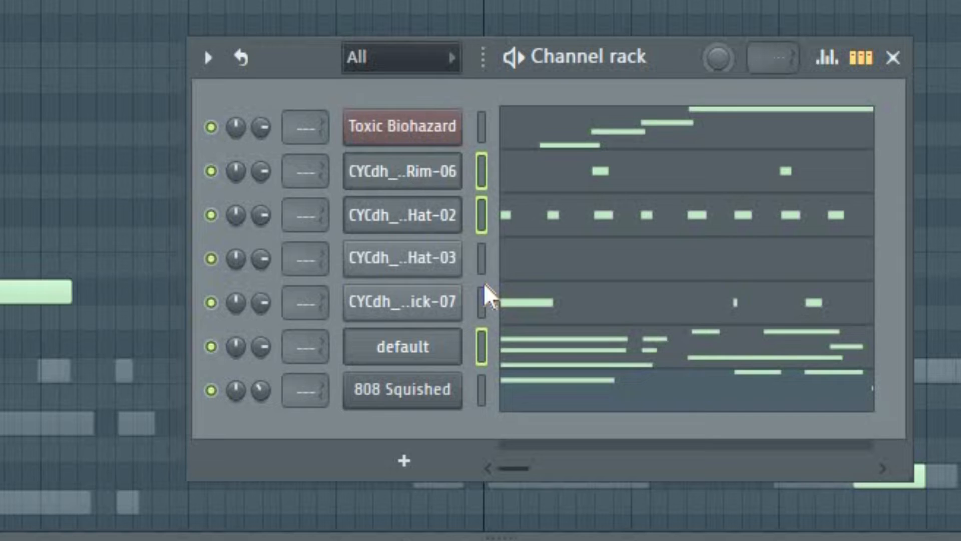
mouse_move(482, 171)
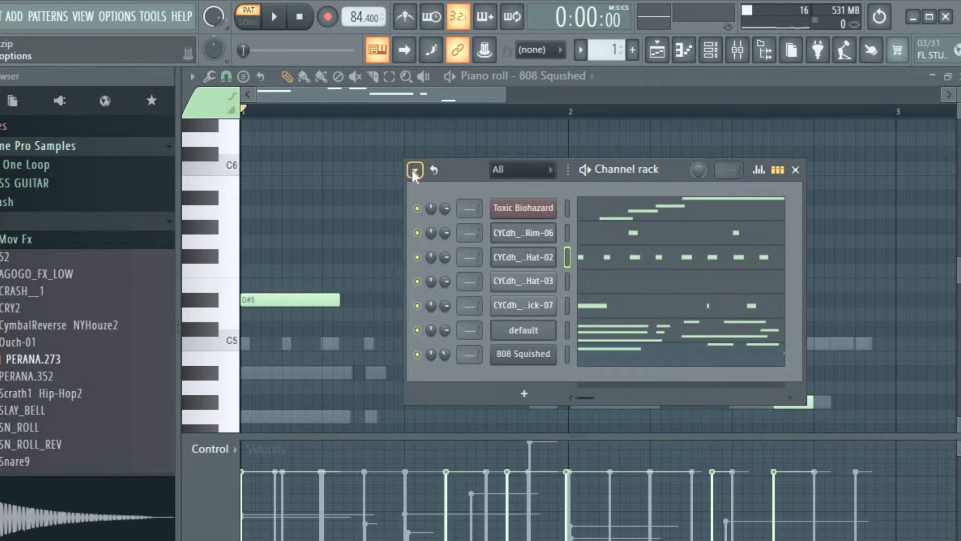
Set swing mix for selected to 75% from the Channel rack options menu.
left_click(415, 170)
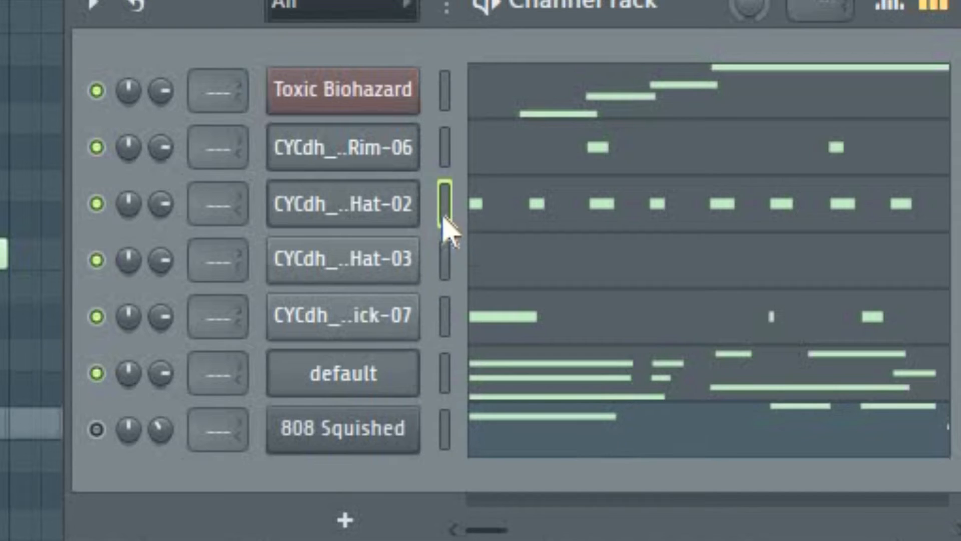
mouse_move(441, 315)
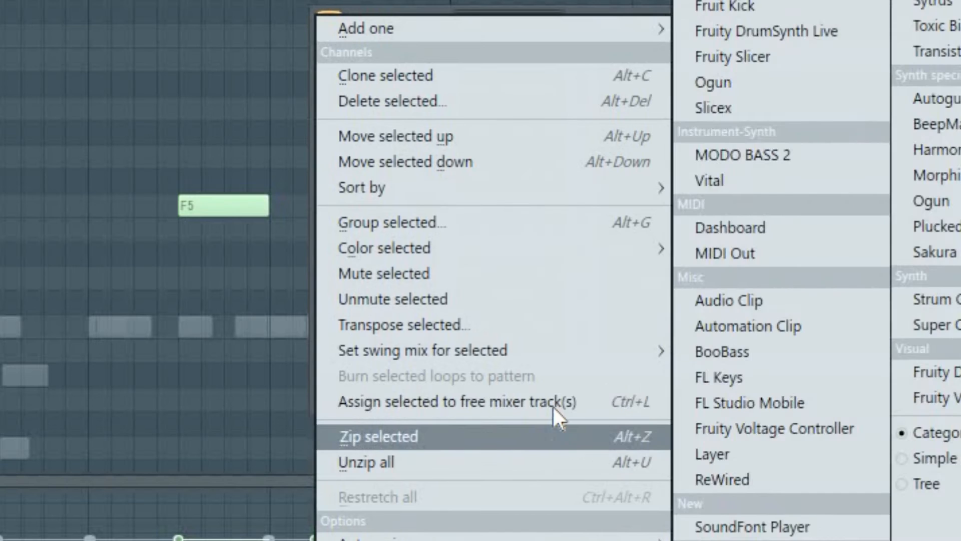
mouse_move(422, 350)
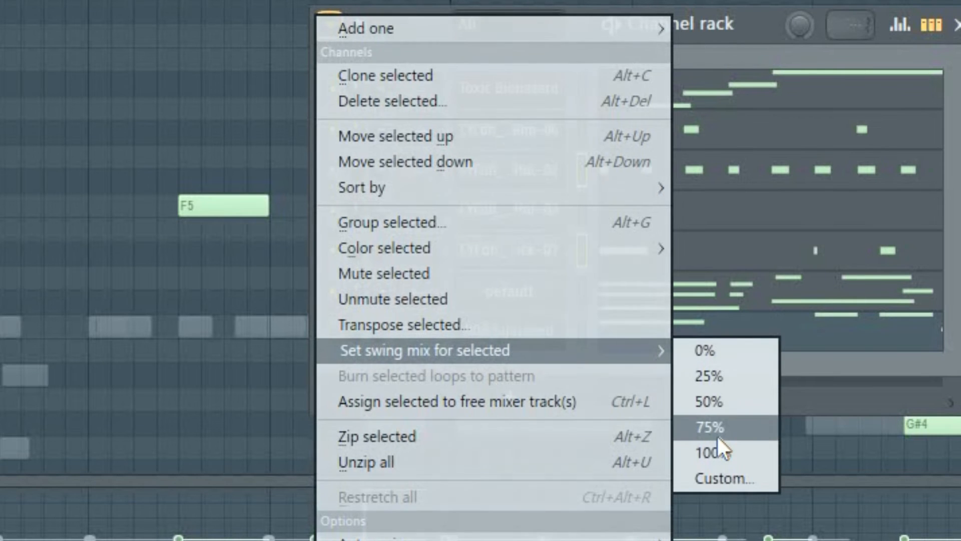
left_click(709, 426)
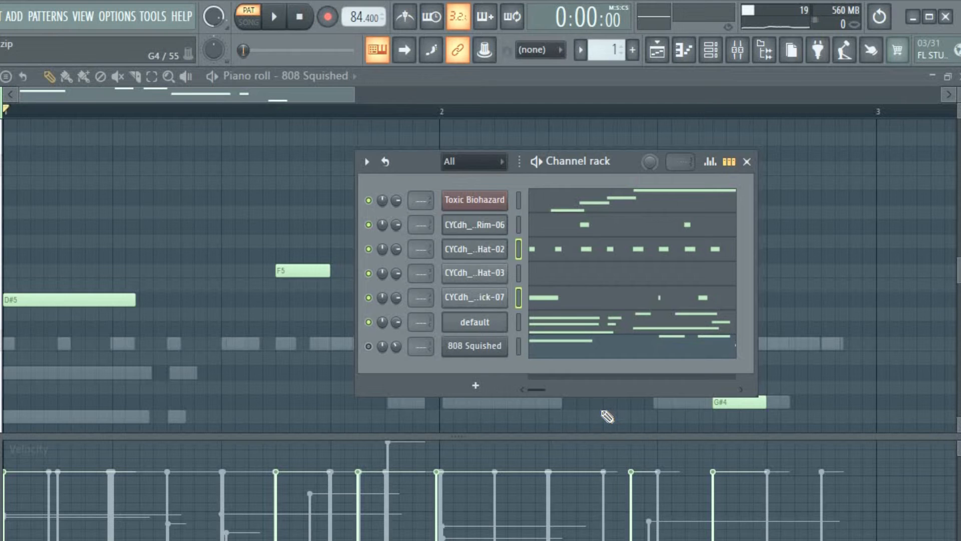
Play the pattern to hear the swung hi-hats, then stop playback.
left_click(273, 17)
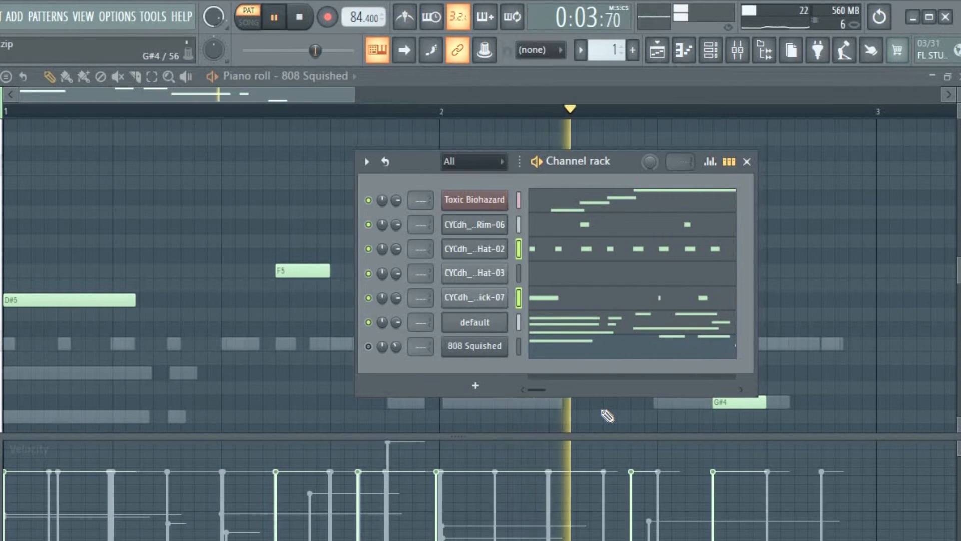
left_click(300, 17)
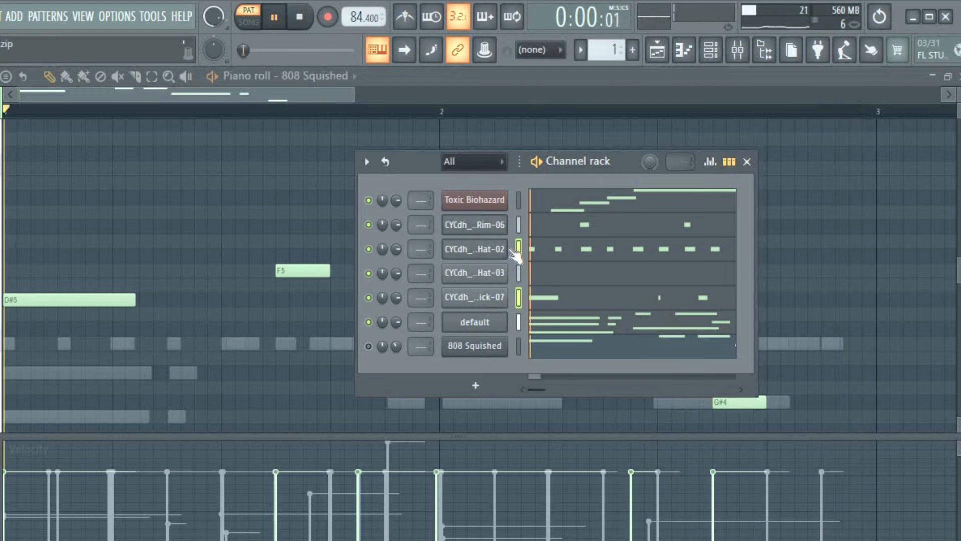
left_click(301, 17)
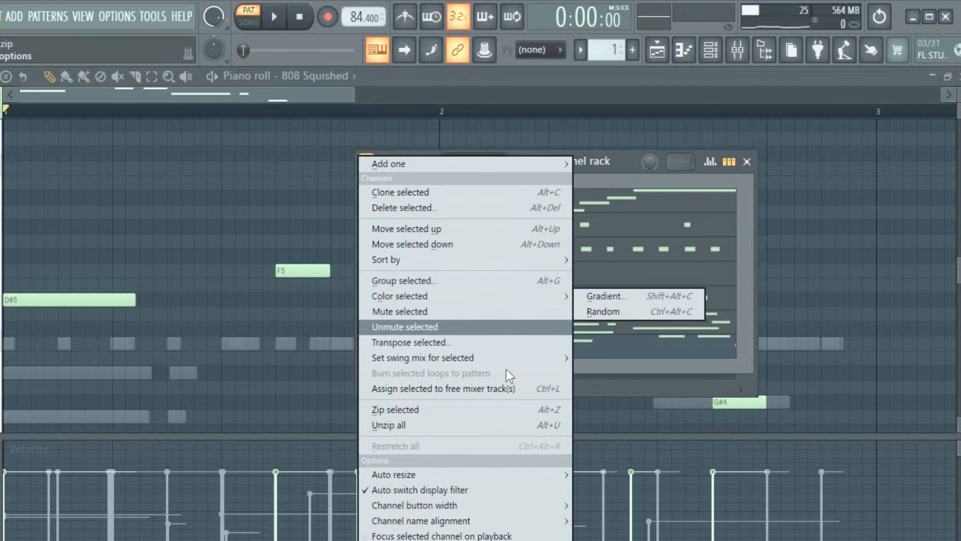
mouse_move(422, 357)
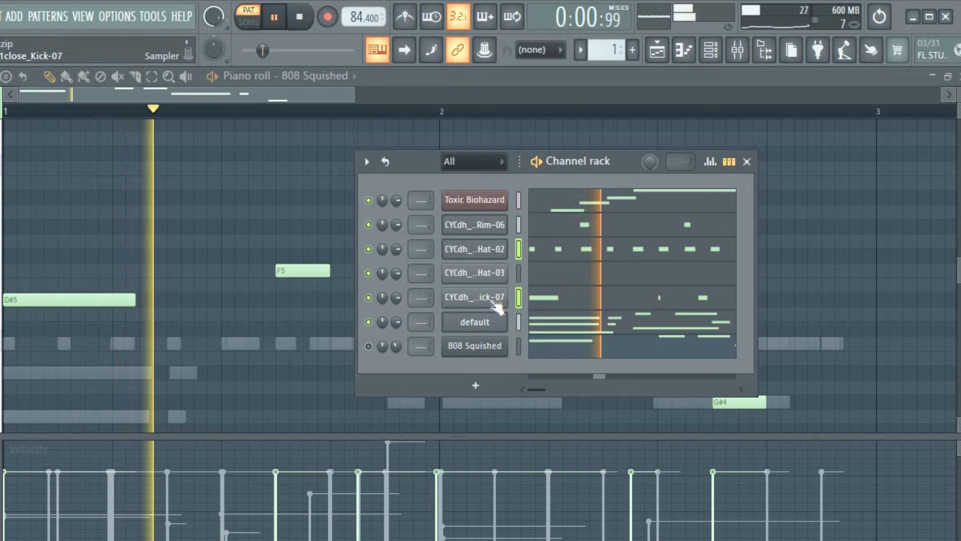
Bring up the Channel rack actions to deselect the kick channel.
right_click(473, 298)
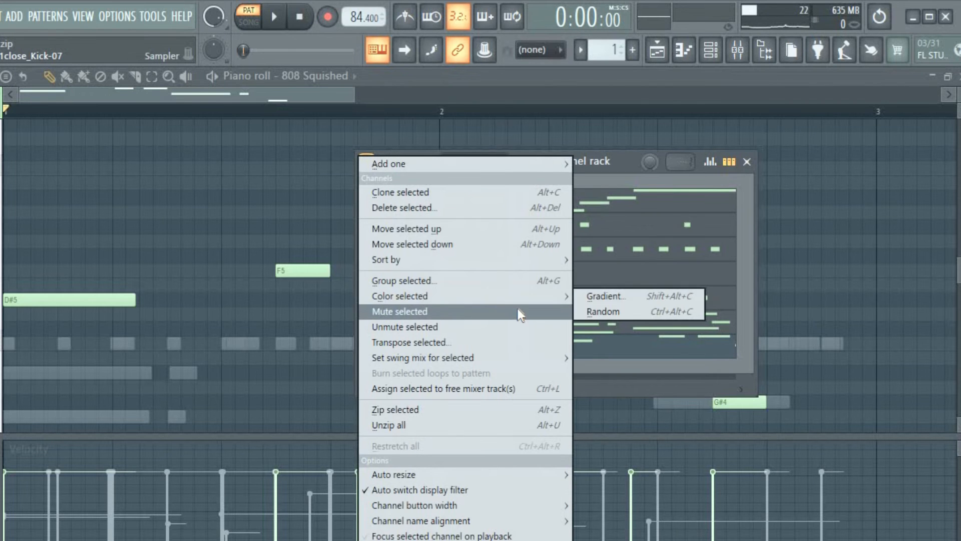
mouse_move(423, 358)
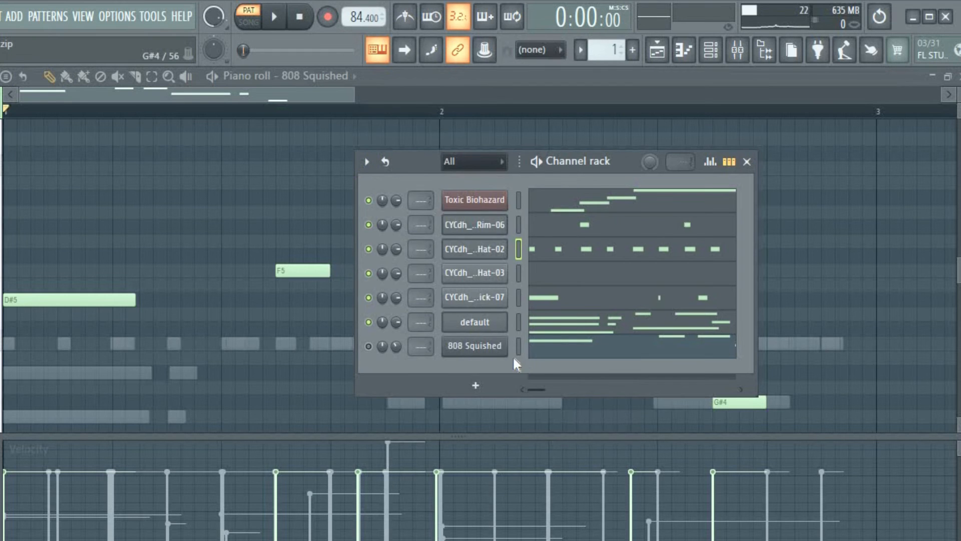
Mute the Toxic Biohazard and default channels, then play and stop the drum-only pattern.
left_click(274, 17)
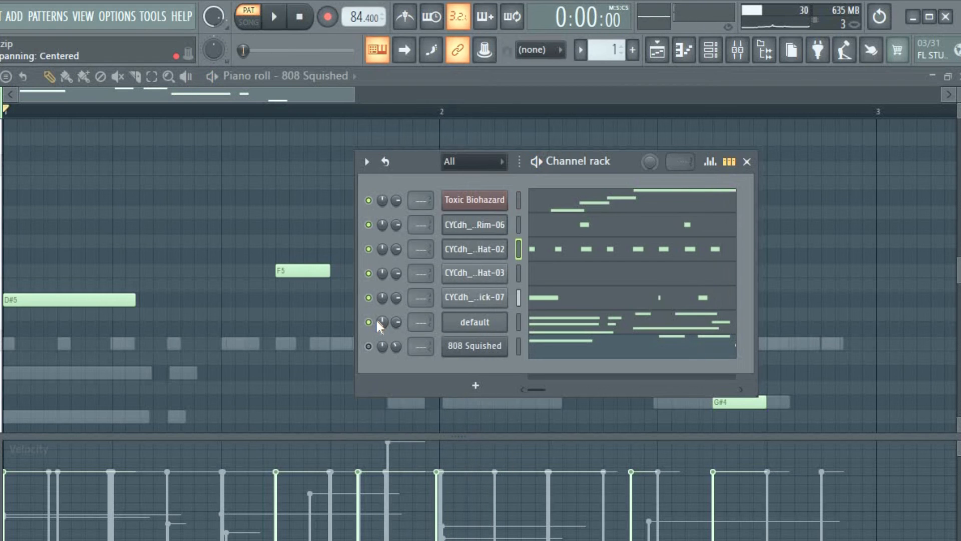
left_click(274, 17)
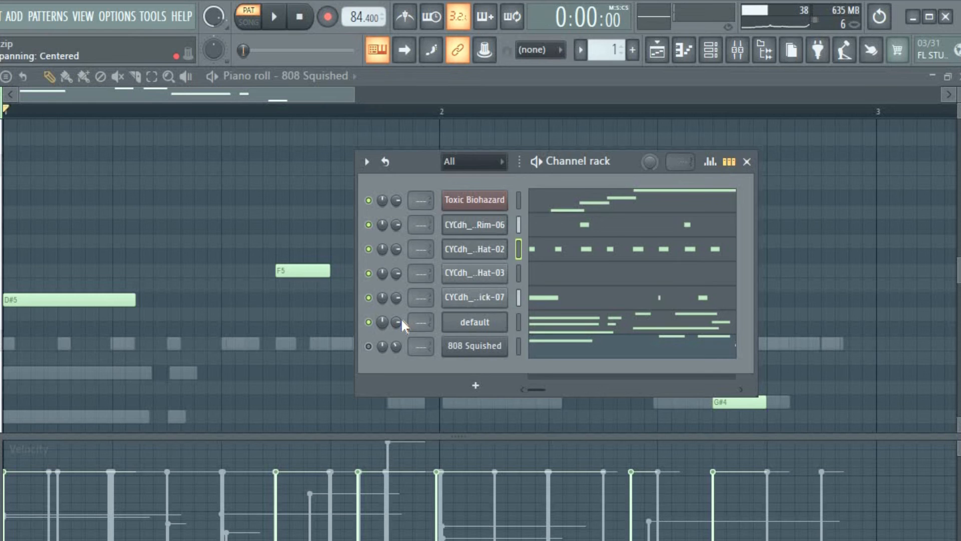
left_click(273, 17)
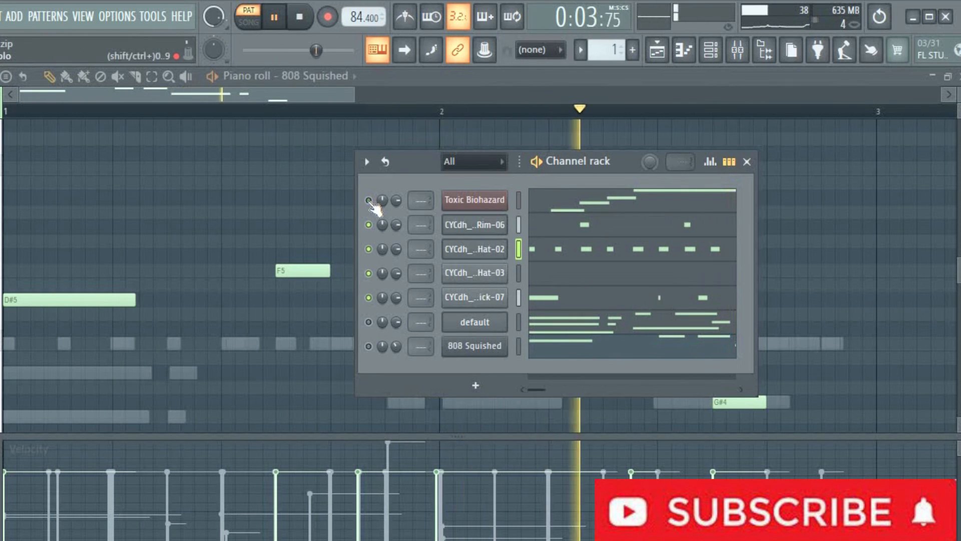
left_click(299, 17)
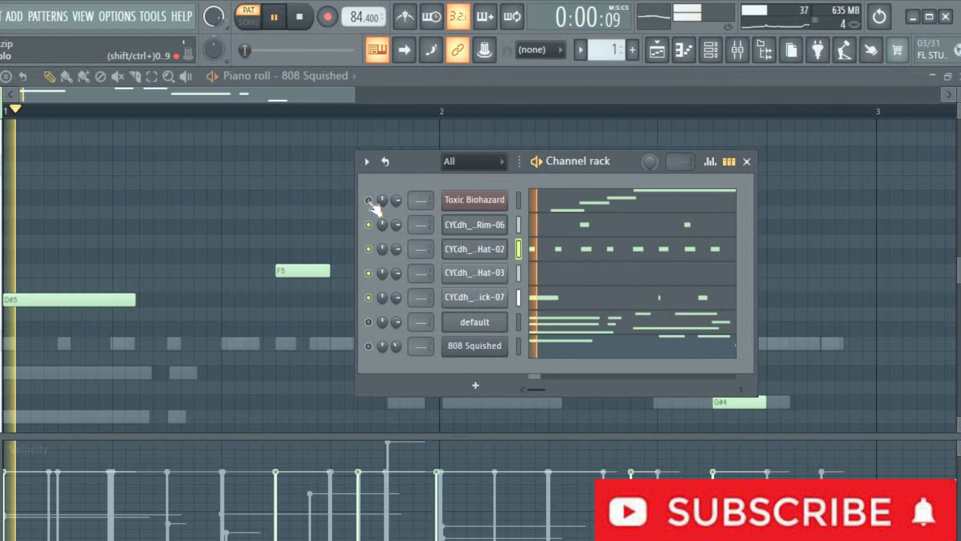
left_click(301, 17)
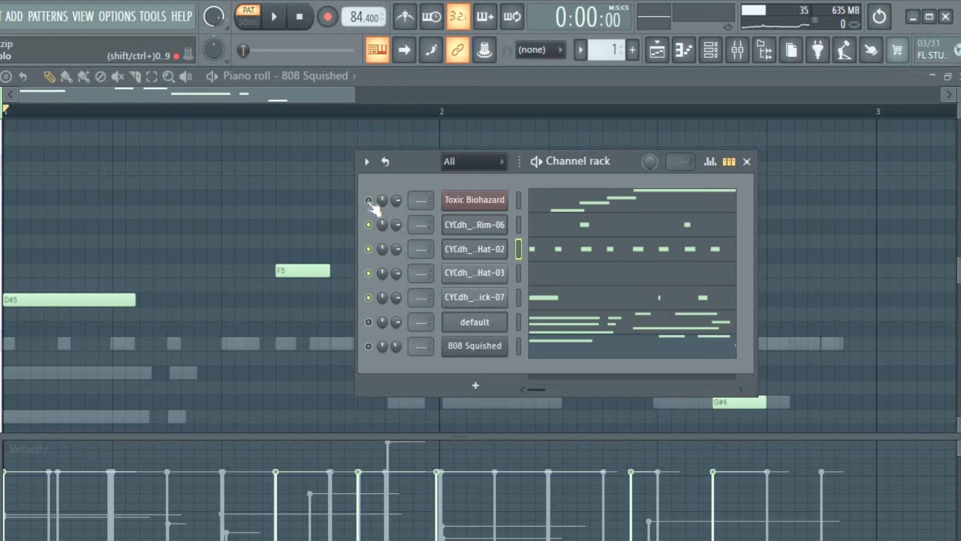
left_click(275, 17)
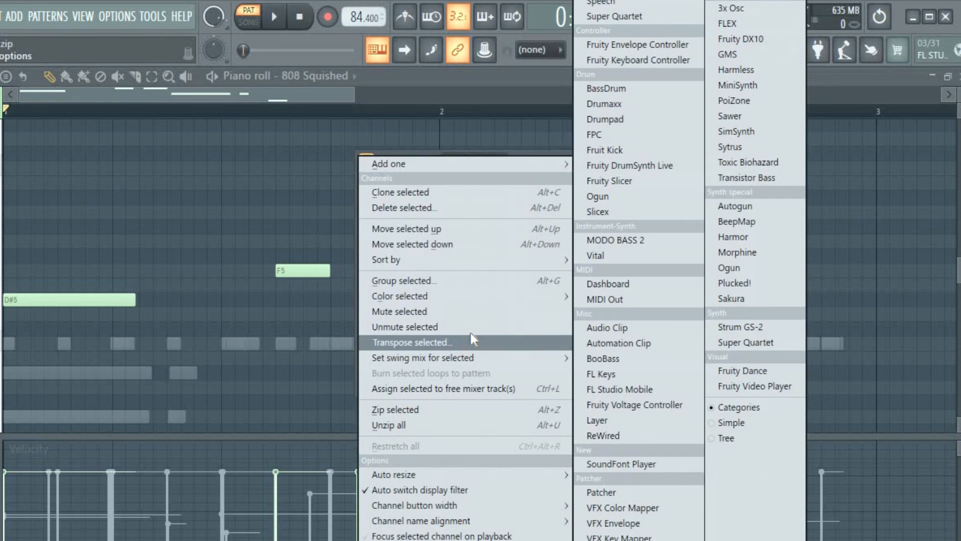
Dismiss the channel actions list and replay the drum-only pattern, then stop.
left_click(273, 17)
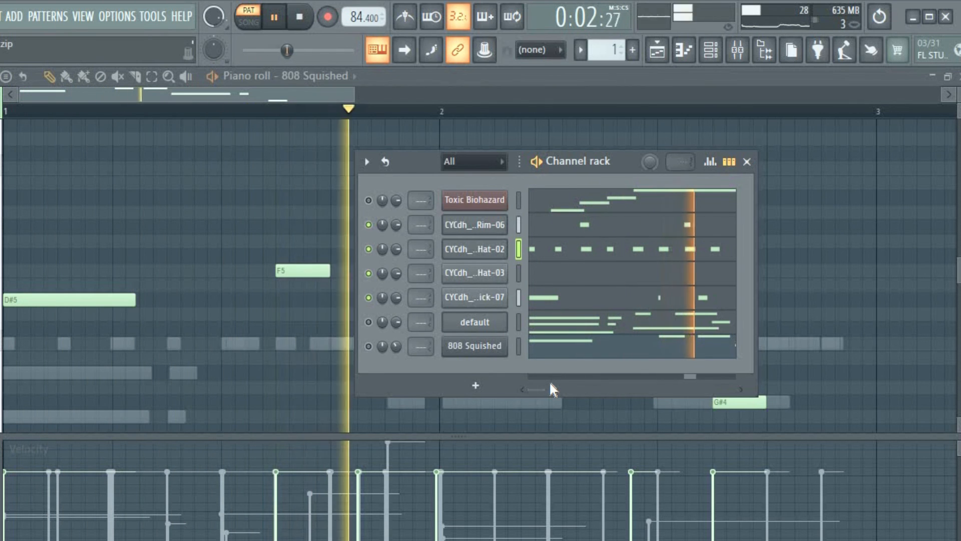
left_click(299, 17)
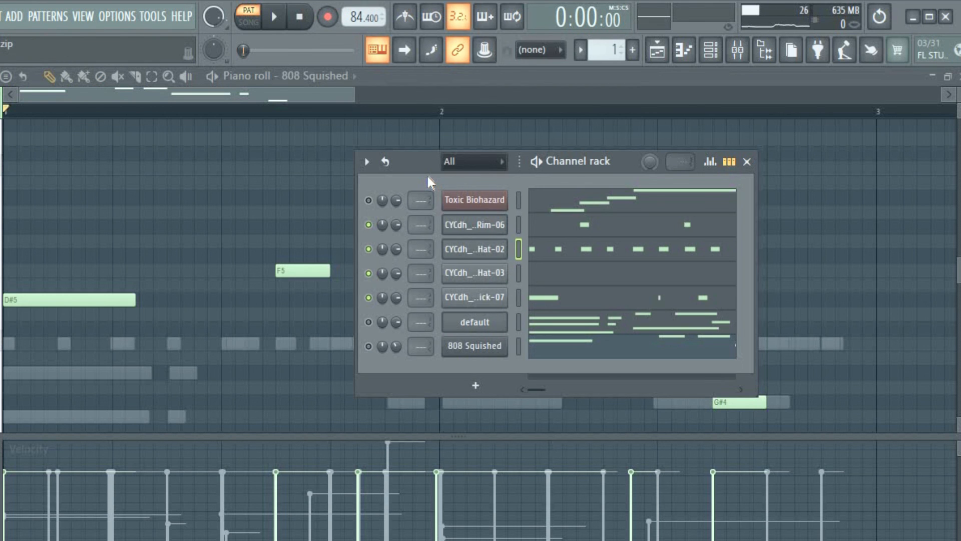
mouse_move(520, 276)
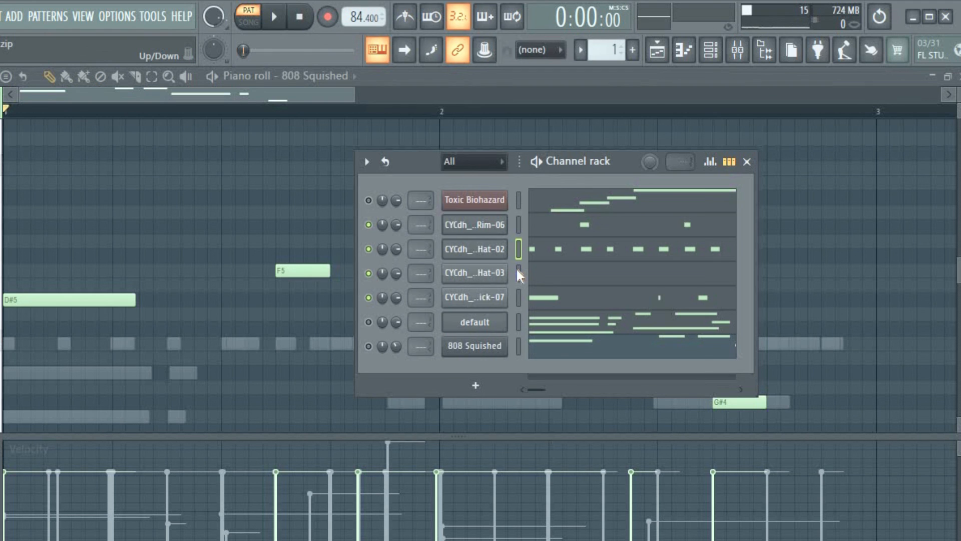
mouse_move(526, 277)
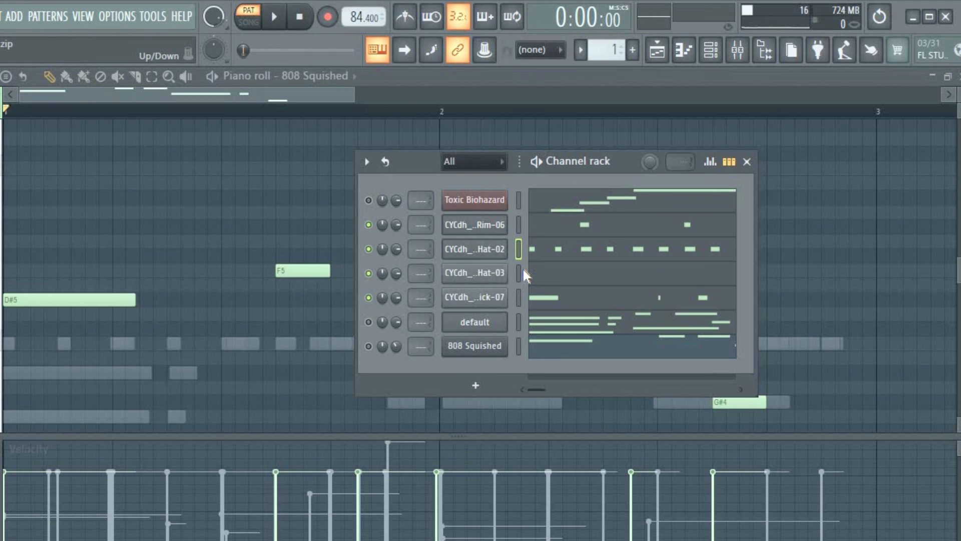